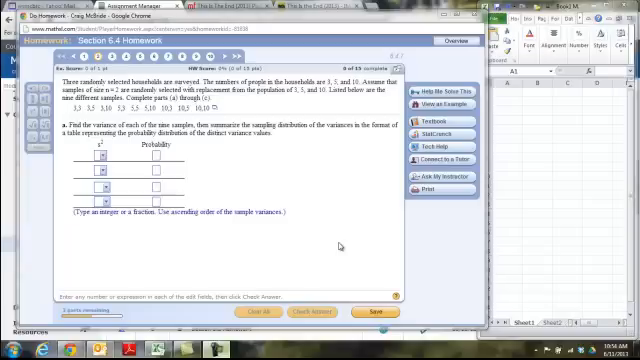
{"action": "mouse_move", "coordinate": [220, 115]}
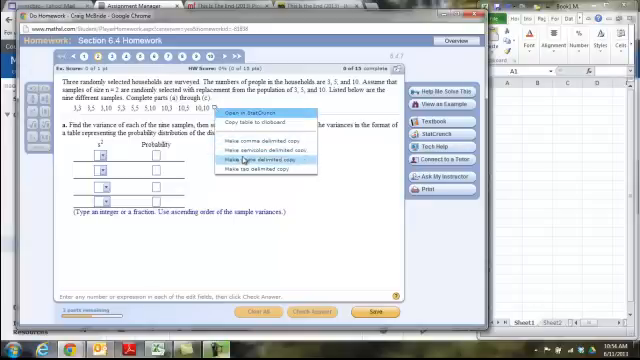
{"action": "mouse_move", "coordinate": [265, 130]}
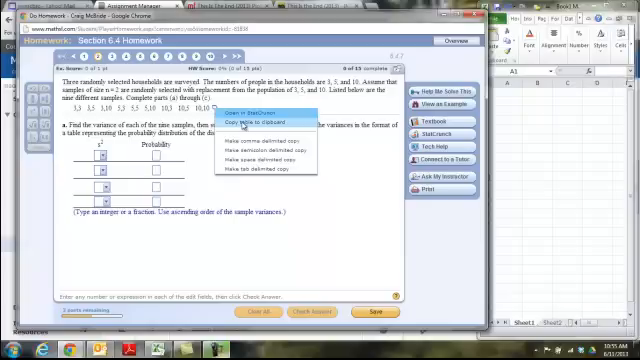
Paste the nine-sample table (Sample, x1, x2) into A1 and select cell D2
{"action": "left_click", "coordinate": [264, 122]}
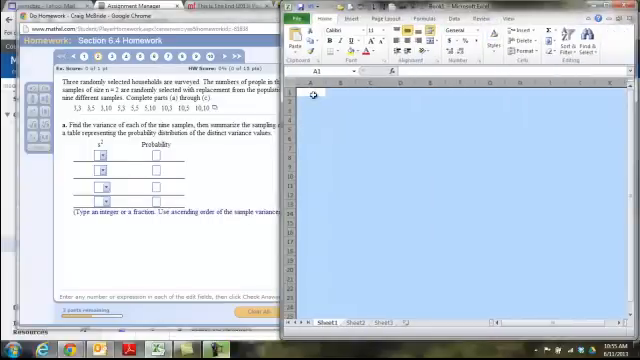
{"action": "key", "text": "ctrl+v"}
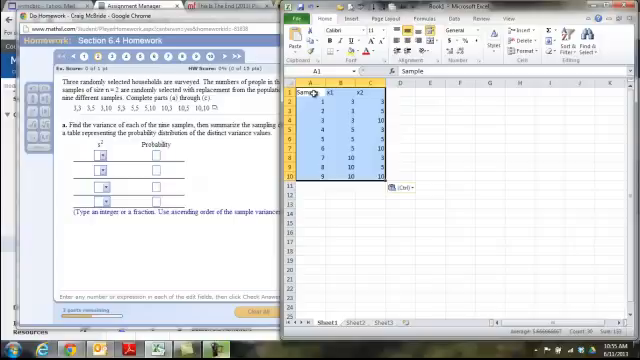
{"action": "left_click", "coordinate": [500, 140]}
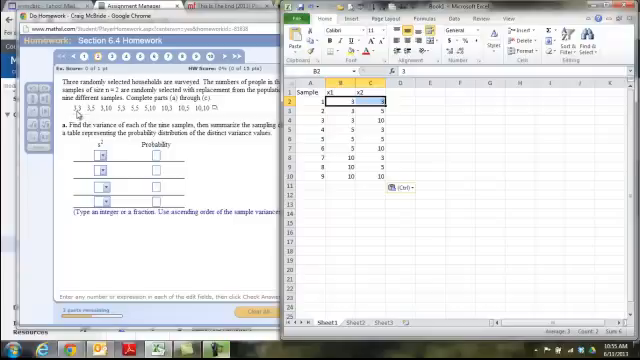
{"action": "left_click", "coordinate": [373, 115]}
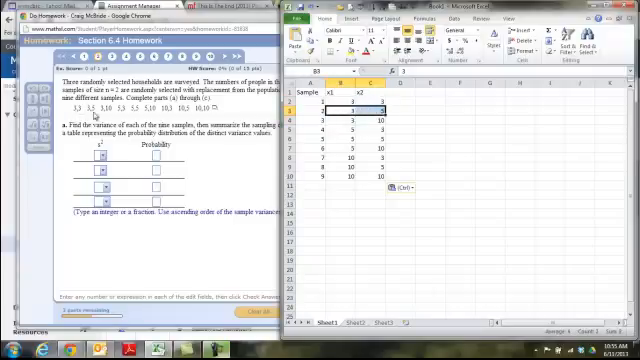
{"action": "left_click", "coordinate": [387, 134]}
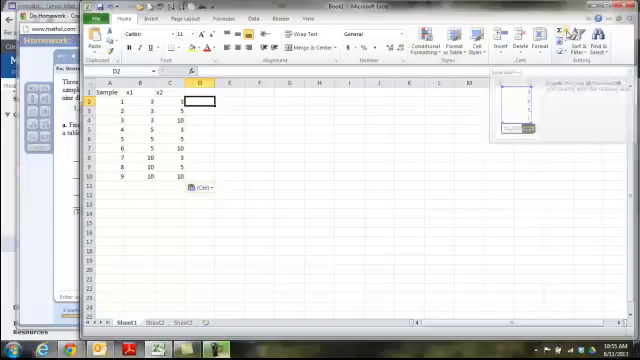
Search Insert Function for 'variance' and review the VAR and VARP options
{"action": "left_click", "coordinate": [567, 37]}
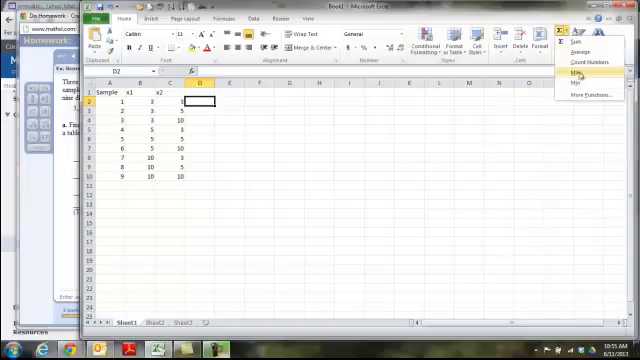
{"action": "mouse_move", "coordinate": [590, 94]}
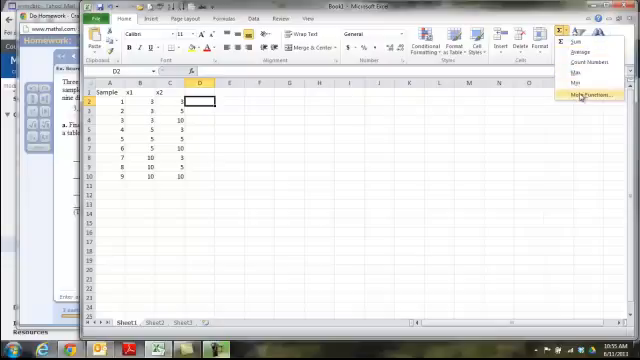
{"action": "left_click", "coordinate": [575, 92]}
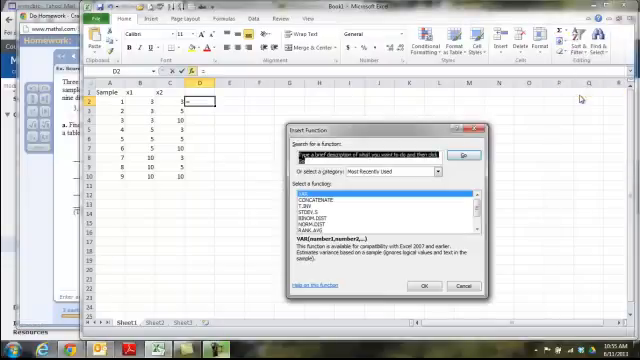
{"action": "type", "text": "variance"}
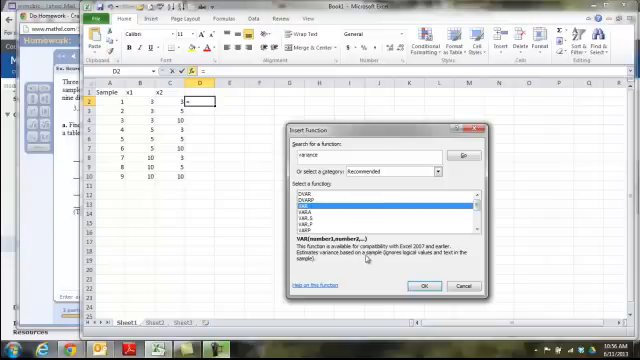
{"action": "left_click", "coordinate": [380, 235]}
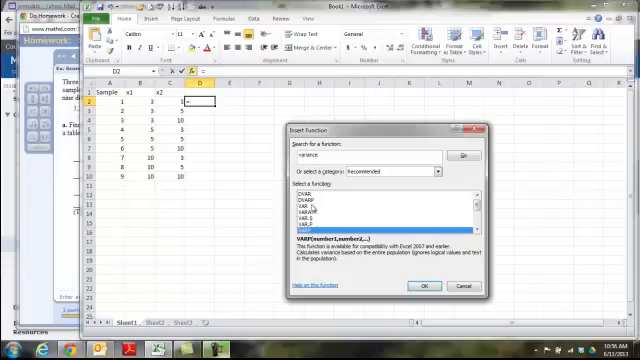
Choose the VAR sample variance function for cell D2
{"action": "left_click", "coordinate": [370, 208]}
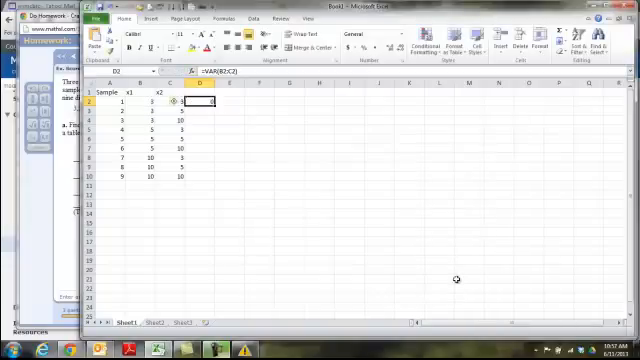
{"action": "mouse_move", "coordinate": [210, 128]}
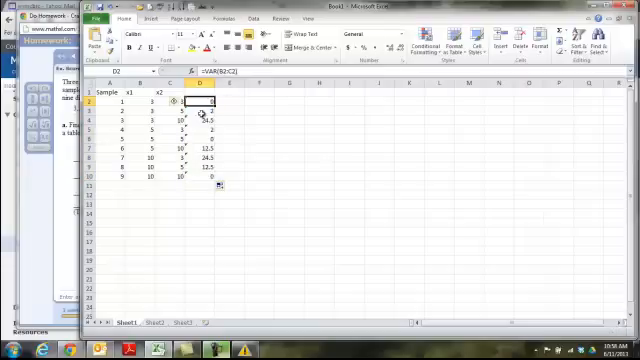
{"action": "key", "text": "Return"}
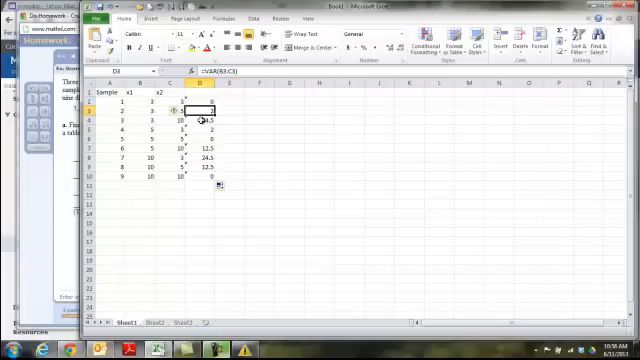
{"action": "left_click", "coordinate": [202, 131]}
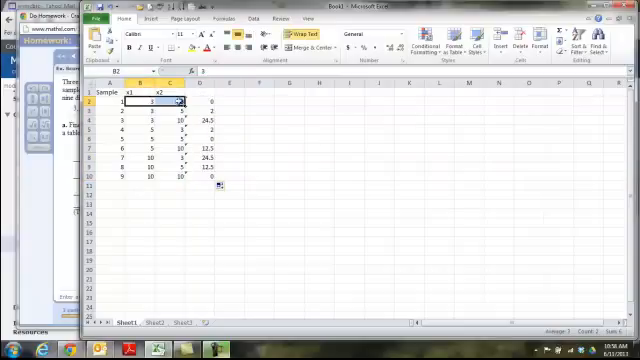
Delete the Sample column so x1, x2 and the variances shift left
{"action": "left_click", "coordinate": [100, 101]}
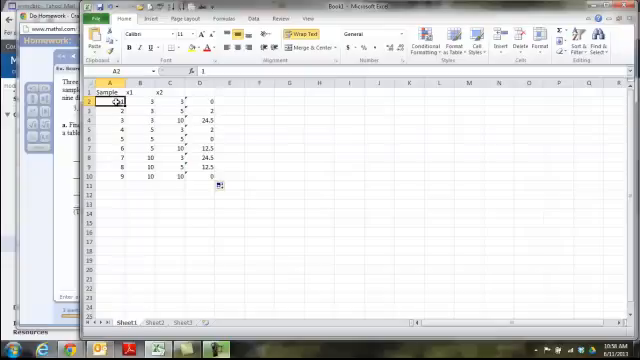
{"action": "left_click", "coordinate": [97, 84]}
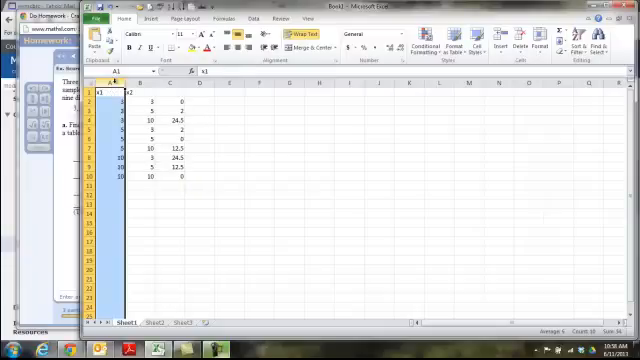
{"action": "left_click", "coordinate": [258, 107]}
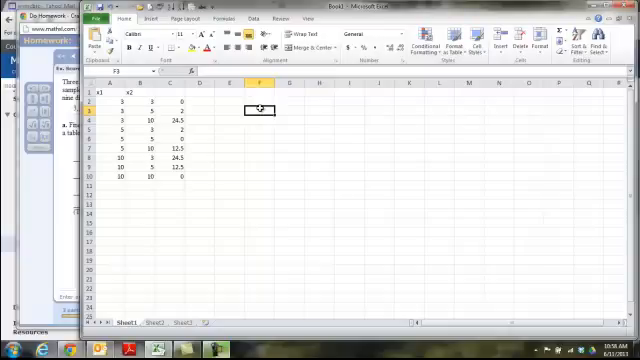
{"action": "left_click_drag", "start_coordinate": [171, 95], "coordinate": [171, 180]}
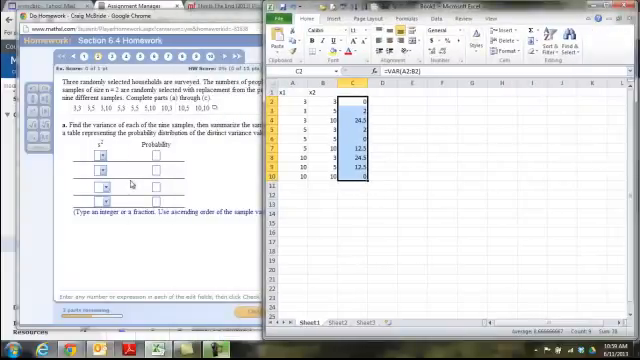
Position the Excel window beside the MyStatLab variance problem
{"action": "left_click", "coordinate": [405, 157]}
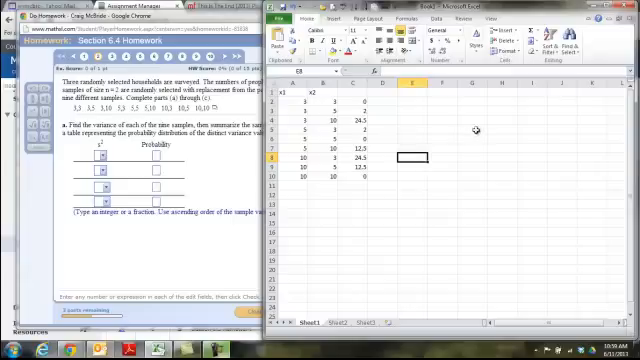
List 1 to 5 twice in column G and enter fraction probabilities like =3/9
{"action": "left_click", "coordinate": [455, 141]}
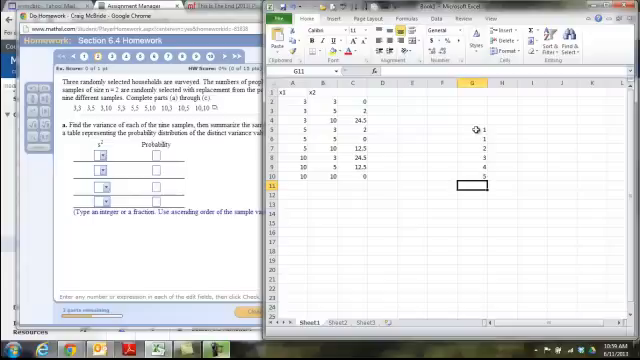
{"action": "left_click_drag", "start_coordinate": [470, 130], "coordinate": [470, 178]}
{"action": "type", "text": "="}
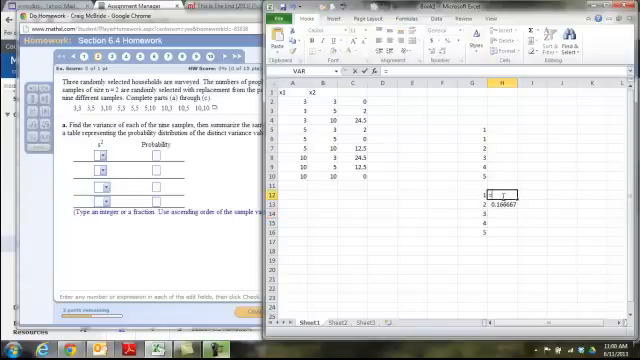
{"action": "left_click", "coordinate": [502, 205]}
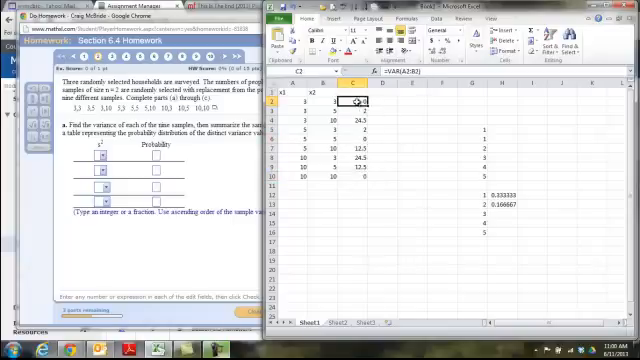
{"action": "left_click_drag", "start_coordinate": [355, 100], "coordinate": [385, 160]}
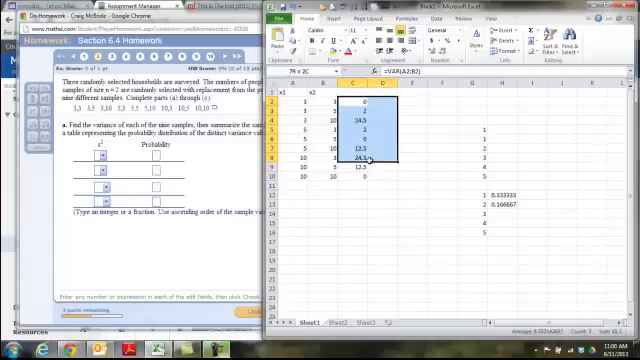
{"action": "left_click", "coordinate": [370, 154]}
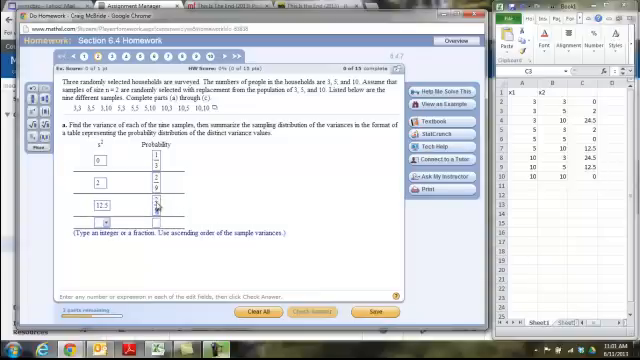
Fill the fourth table row with variance 24.5 and probability 2/9
{"action": "left_click", "coordinate": [95, 215]}
{"action": "type", "text": "24.5"}
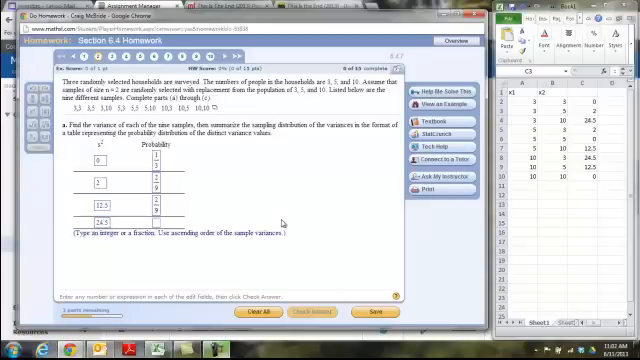
{"action": "mouse_move", "coordinate": [285, 223]}
{"action": "type", "text": "2/9"}
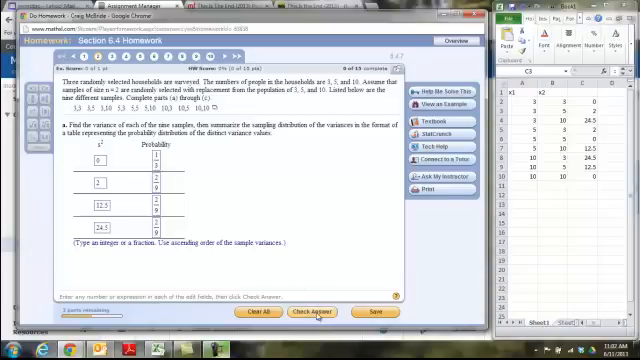
Check the completed variance table and dismiss the Excellent! message
{"action": "left_click", "coordinate": [311, 315]}
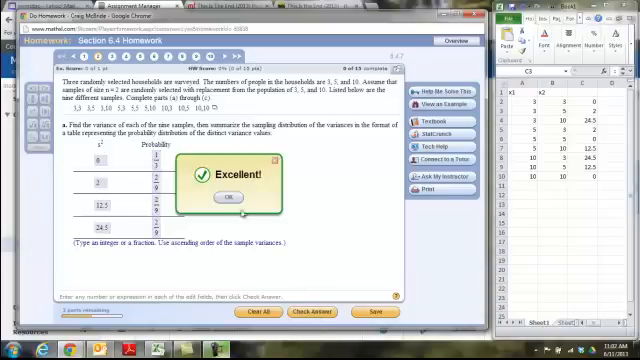
{"action": "left_click", "coordinate": [224, 197]}
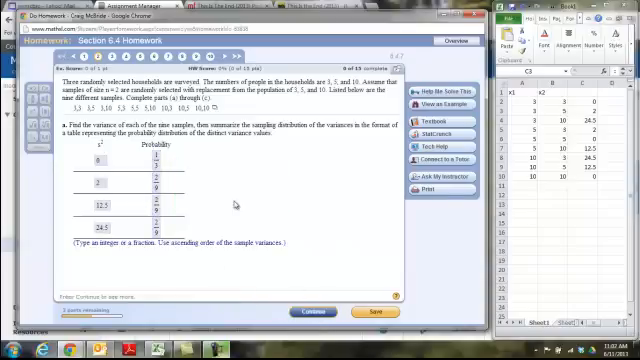